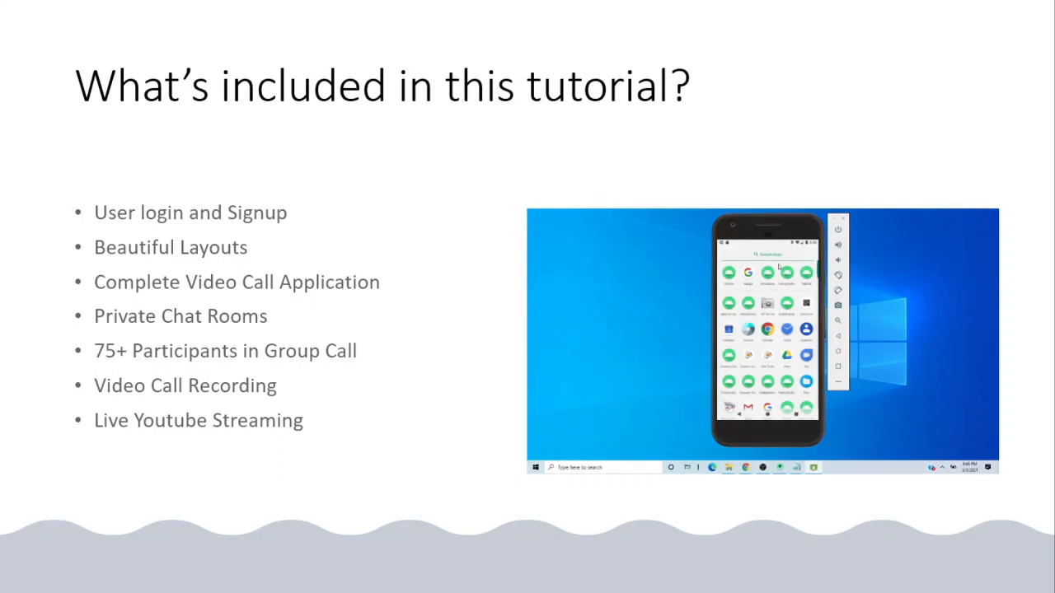
mouse_move(903, 273)
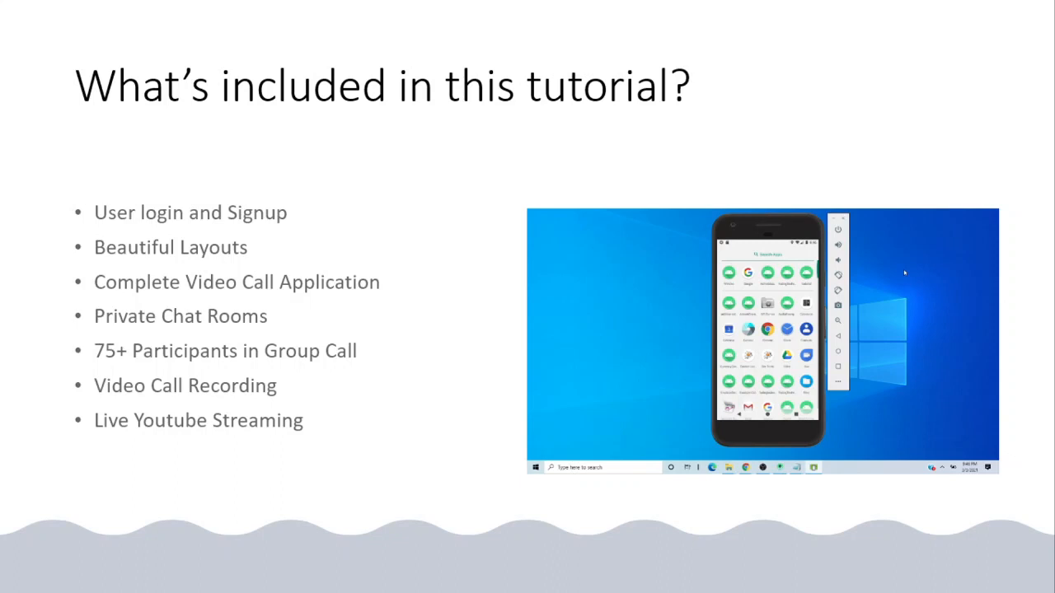
mouse_move(729, 284)
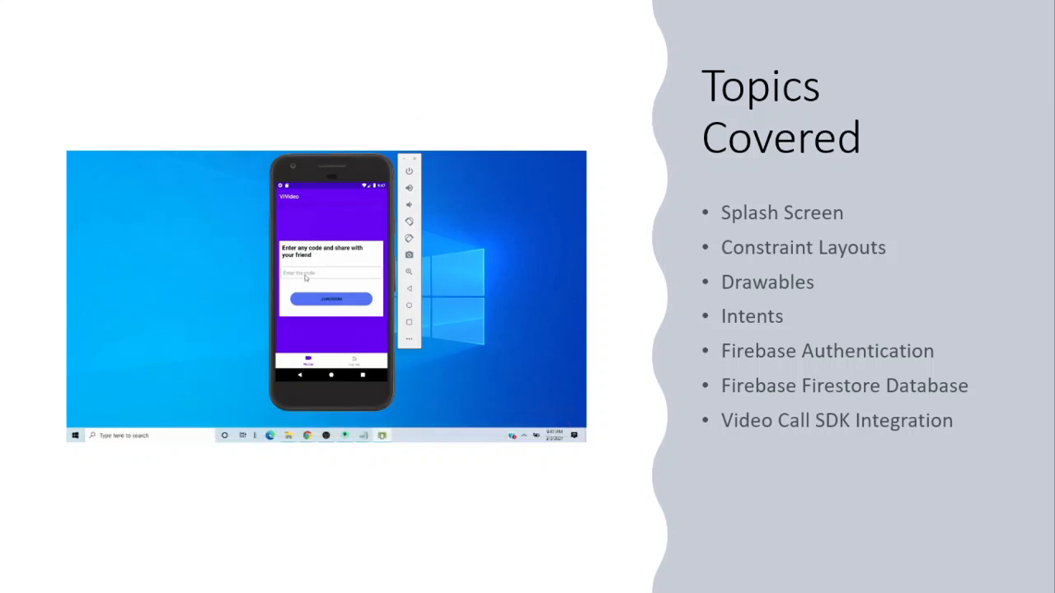
Advance to the Topics Covered slide, where the demo clip shows meeting code 'abc123' being entered
left_click(306, 273)
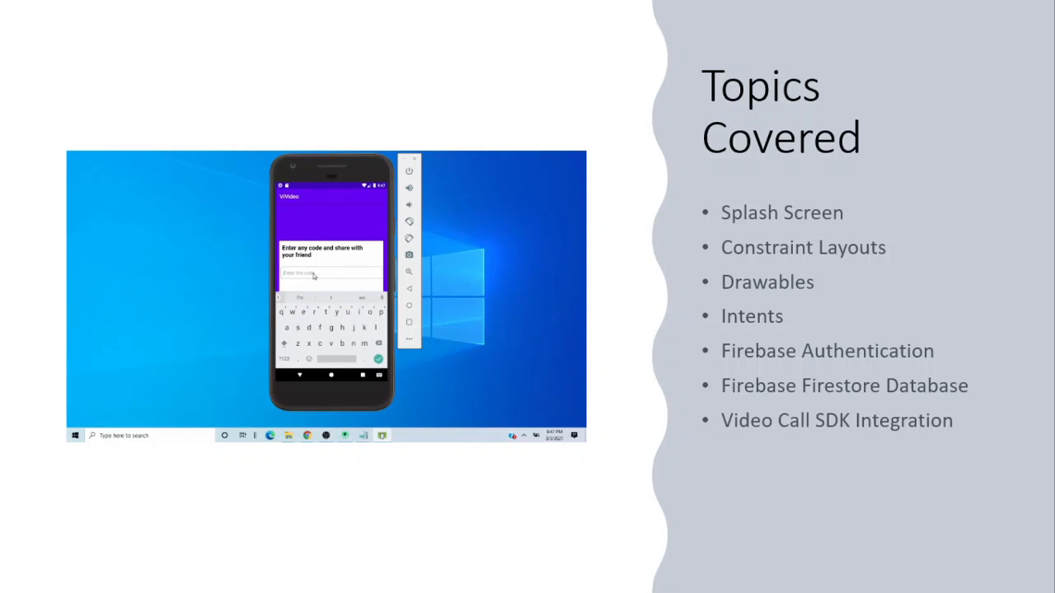
type("abc123")
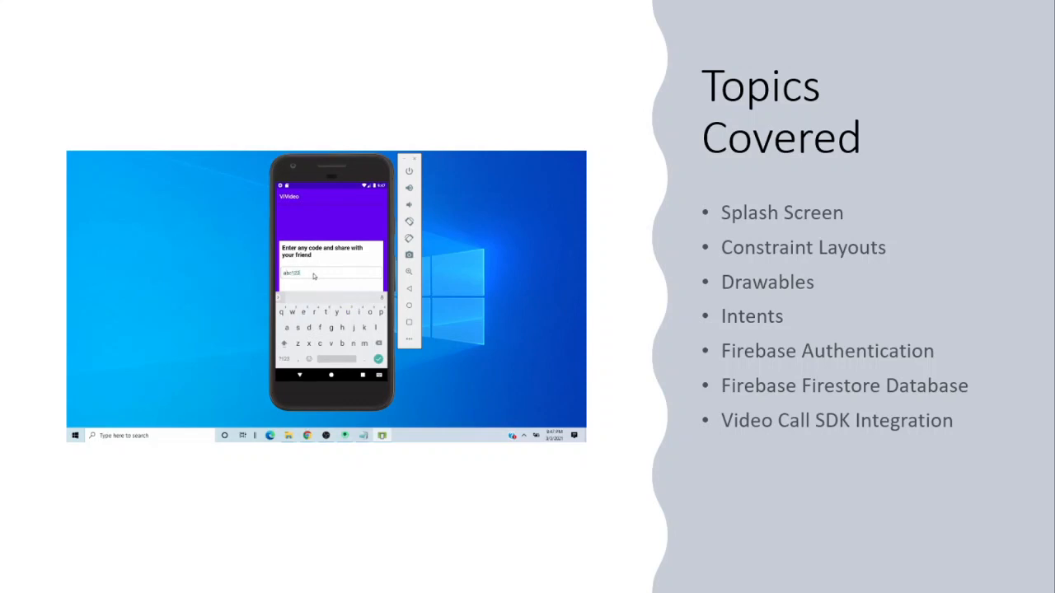